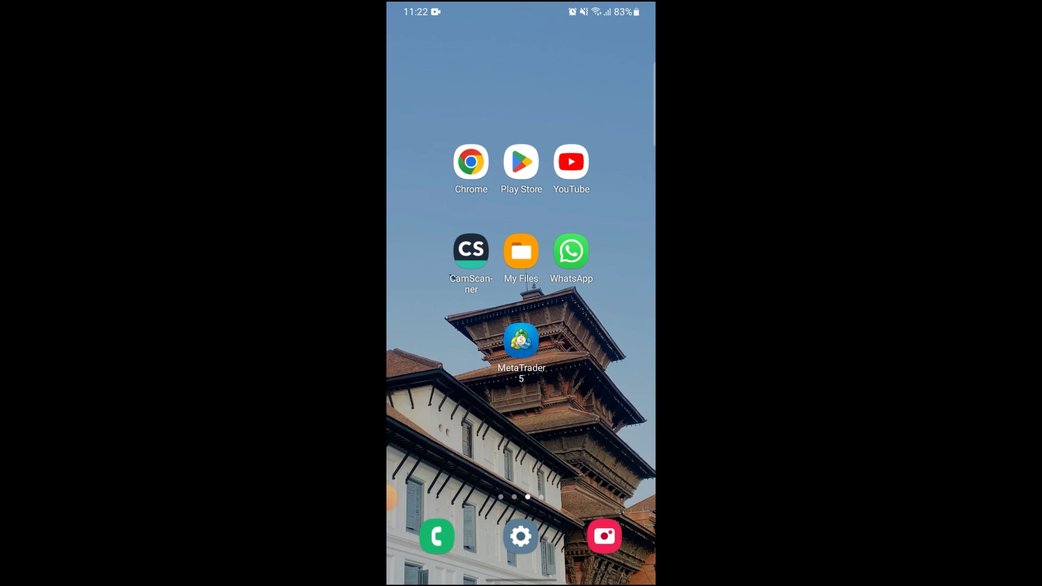
- Launch MetaTrader 5 and start adding a new symbol from the Quotes screen
click(521, 348)
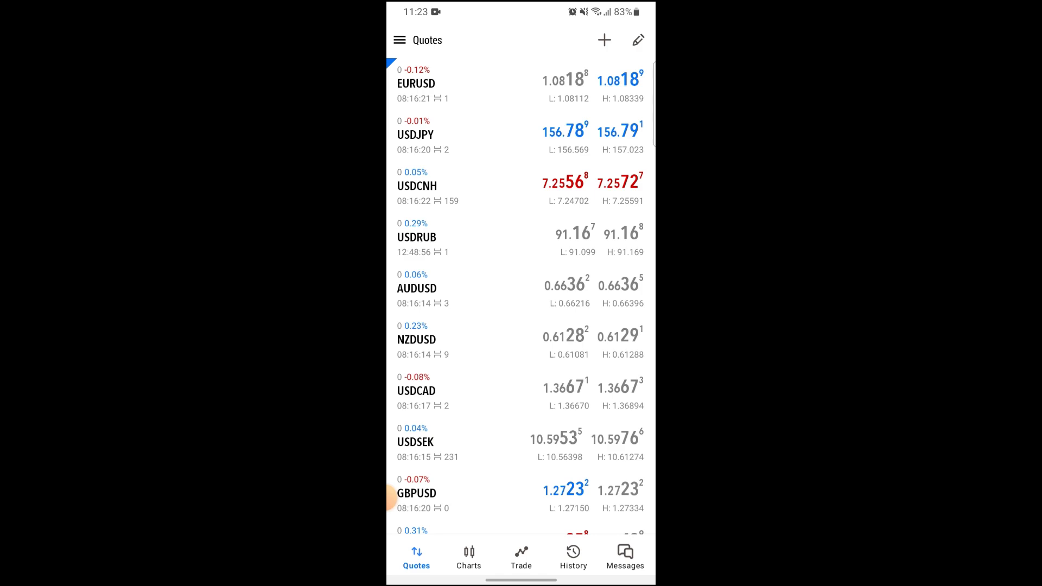
click(605, 39)
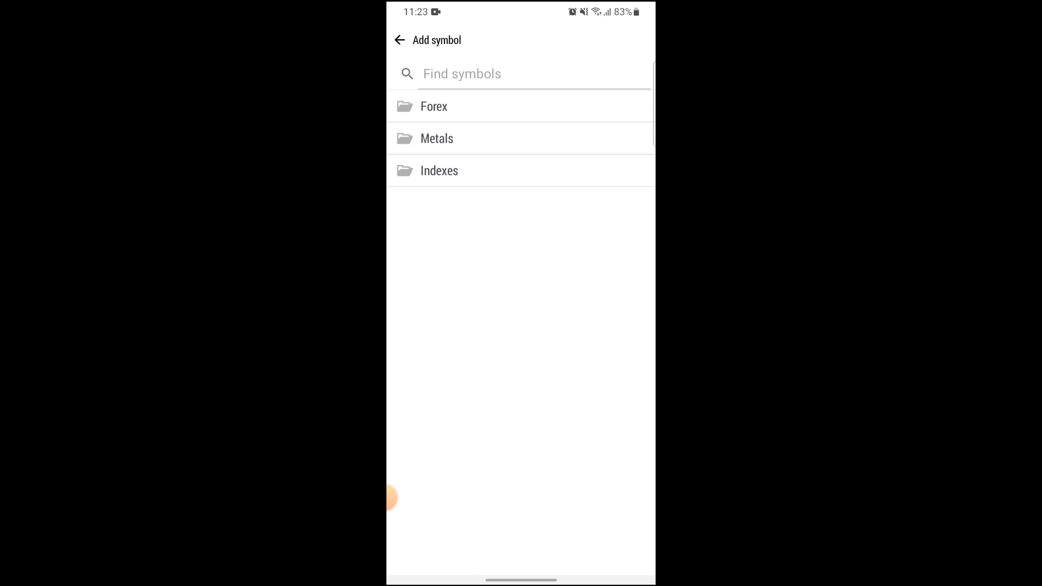
- Add the USDRUR pair from the Forex group to the Quotes list
click(434, 106)
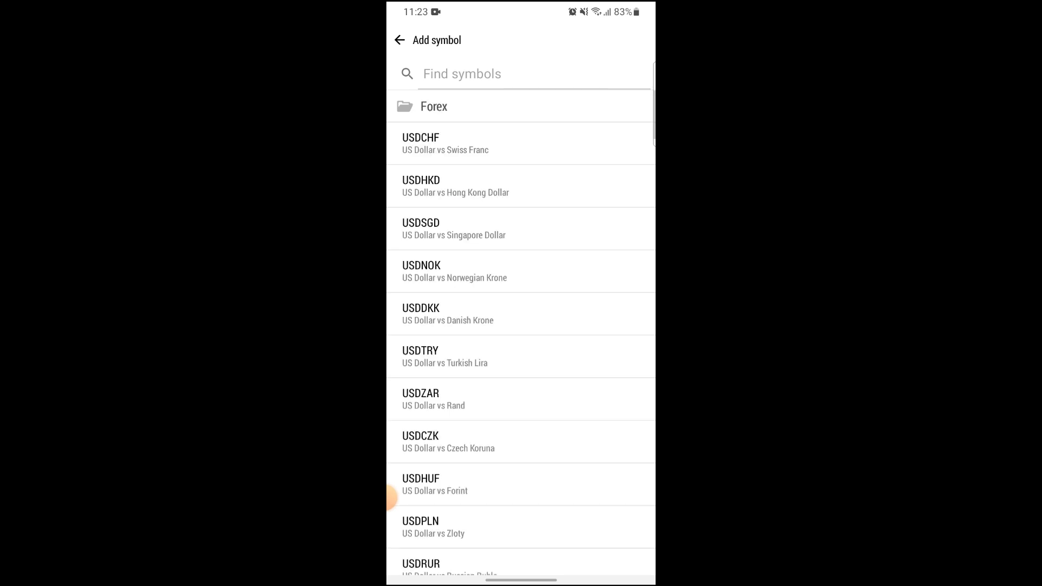
scroll(down, 3)
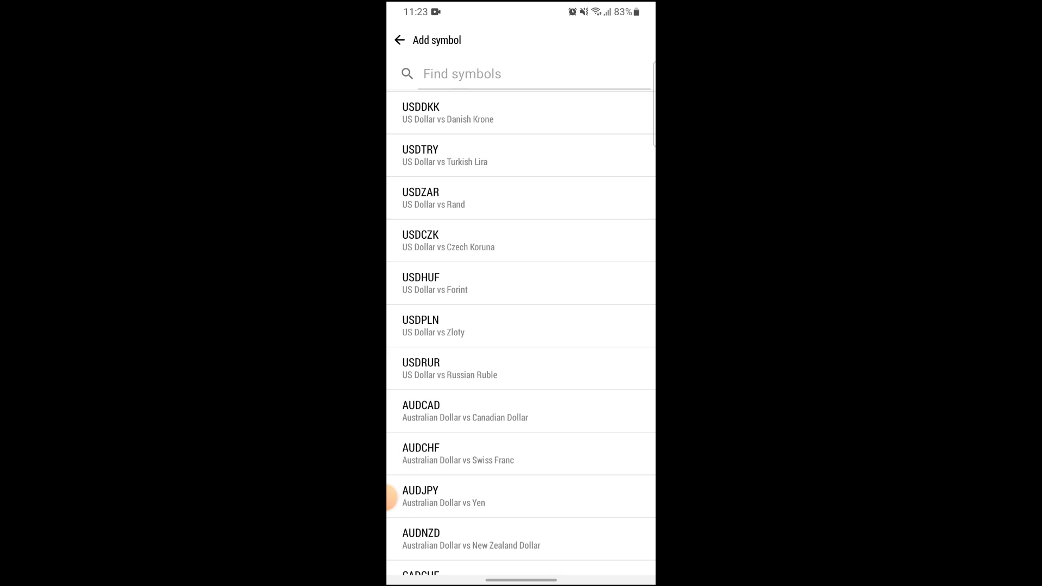
scroll(down, 3)
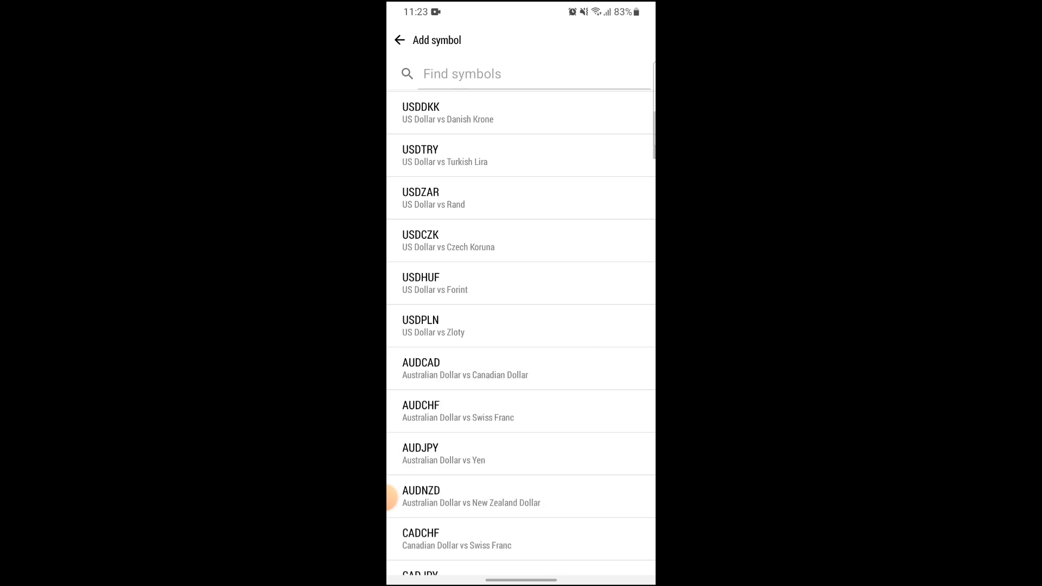
click(402, 40)
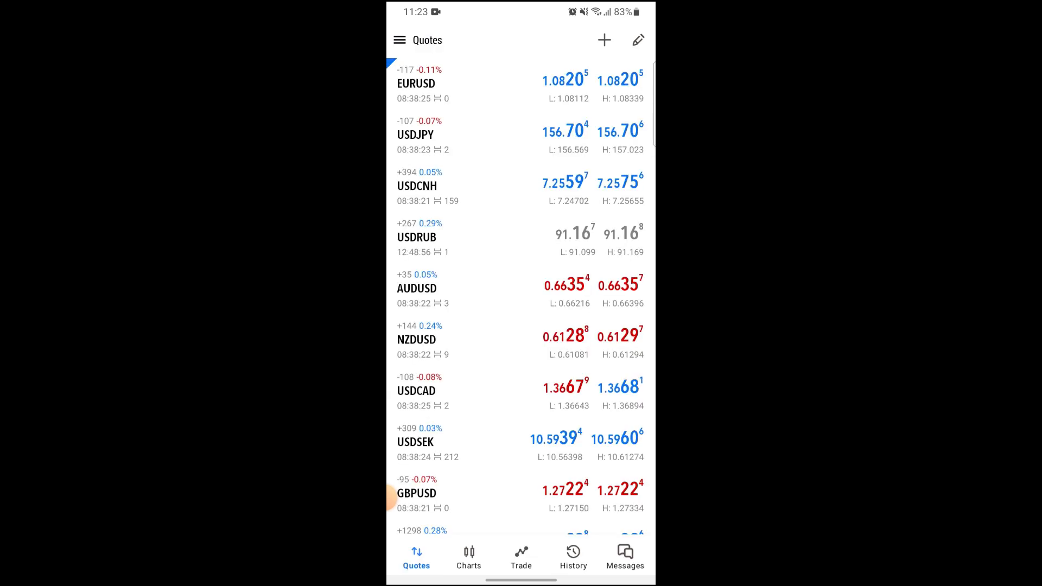